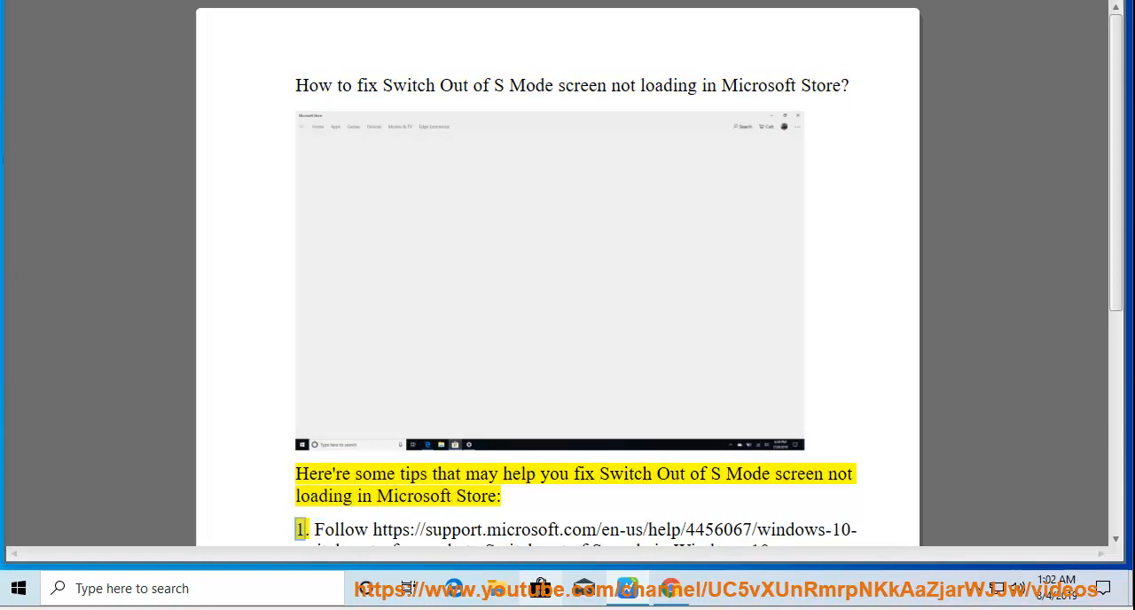
Open the support.microsoft.com link from the Word guide's first tip in Edge.
{"action": "scroll", "scroll_direction": "down", "scroll_amount": 3}
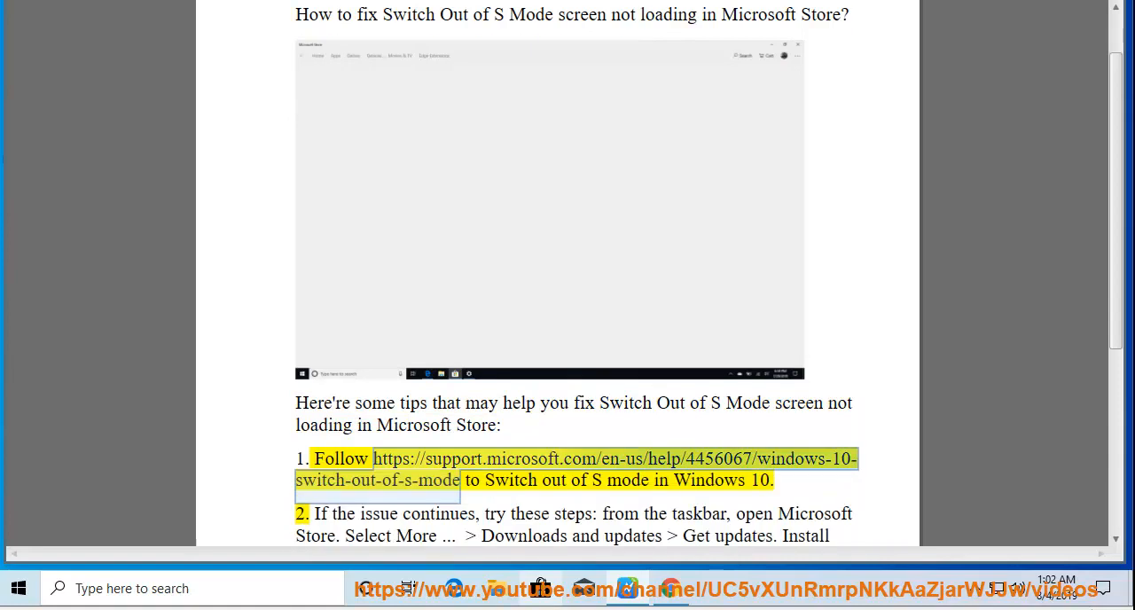
{"action": "scroll", "scroll_direction": "up", "scroll_amount": 3}
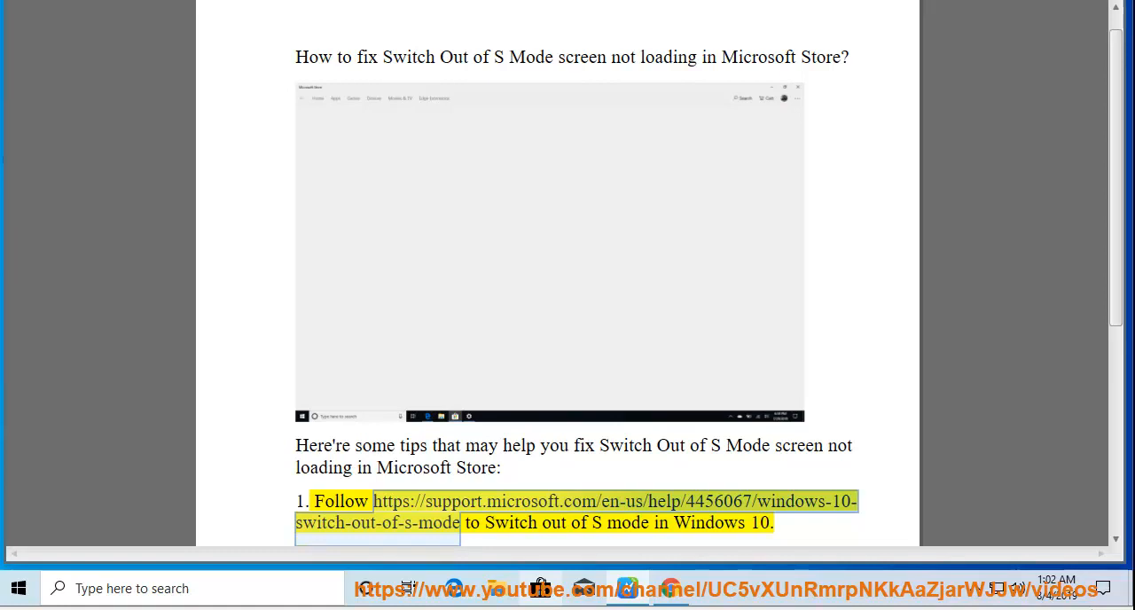
{"action": "scroll", "scroll_direction": "up", "scroll_amount": 3}
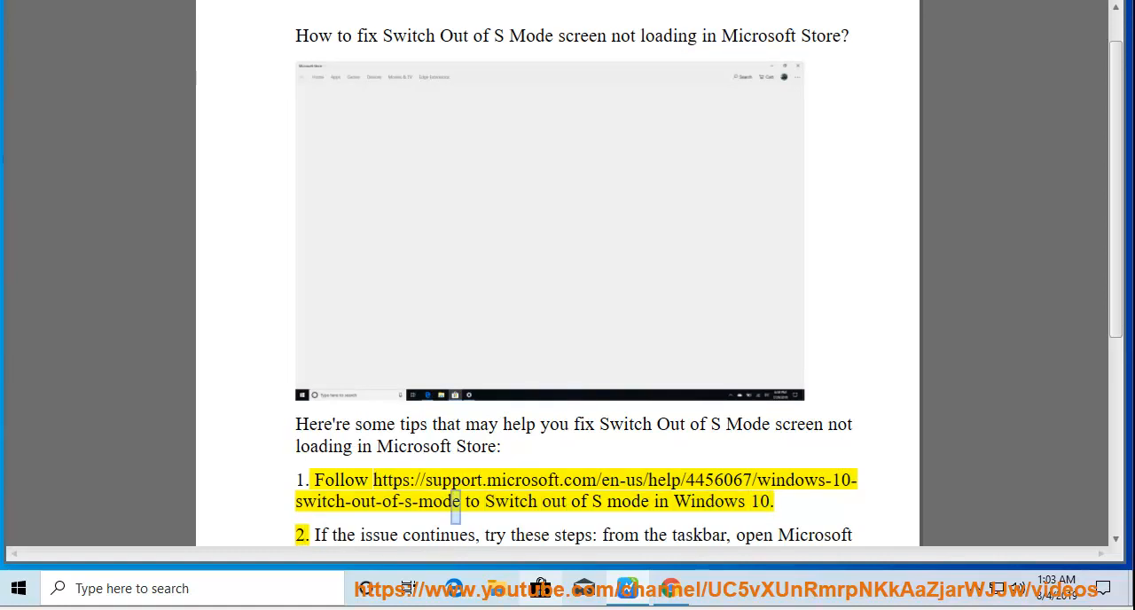
{"action": "right_click", "coordinate": [456, 500]}
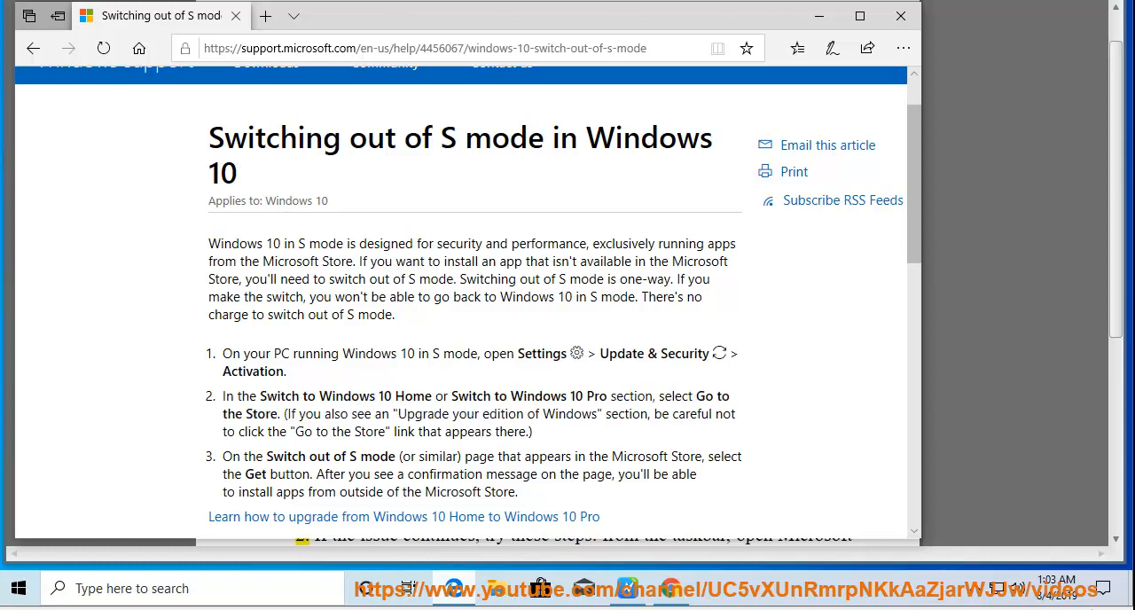
Review the Activation page under Update & Security in Windows Settings, then return to Word.
{"action": "left_click", "coordinate": [18, 589]}
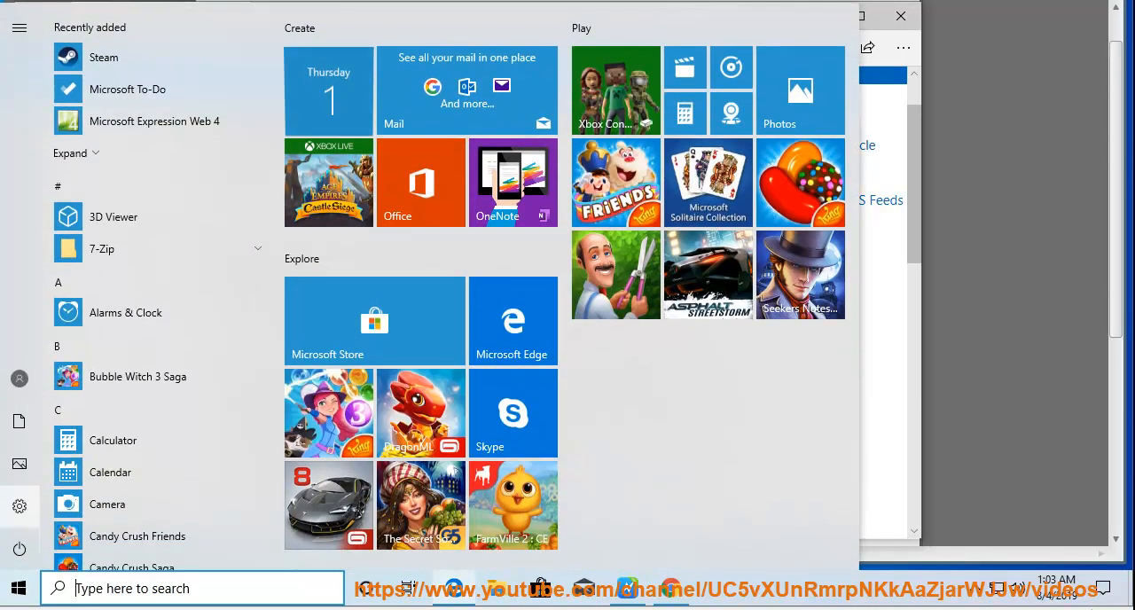
{"action": "left_click", "coordinate": [20, 505]}
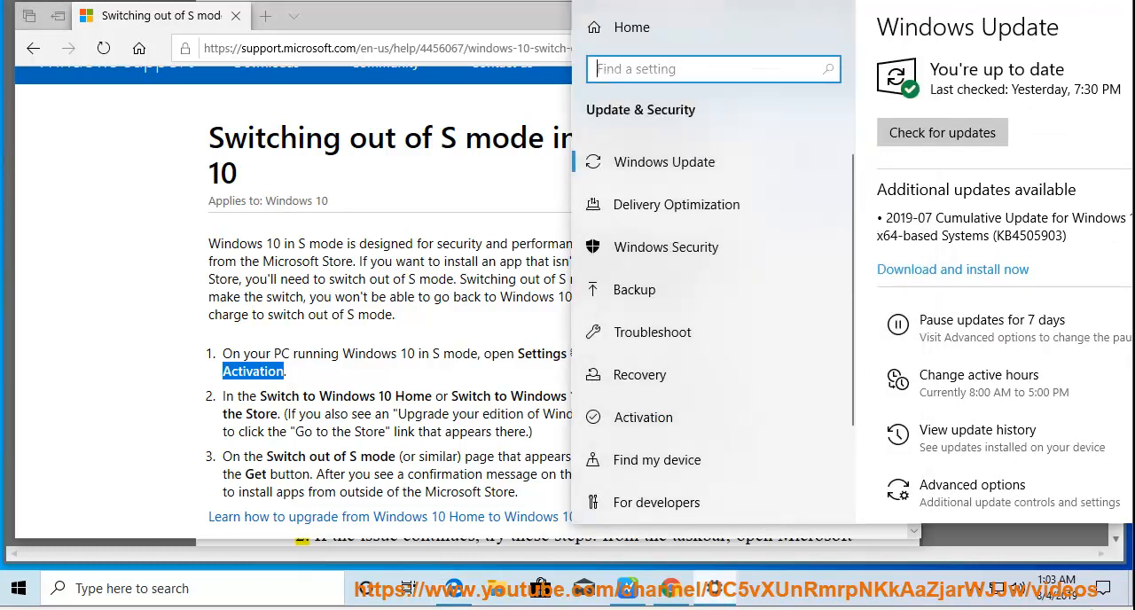
{"action": "mouse_move", "coordinate": [652, 332]}
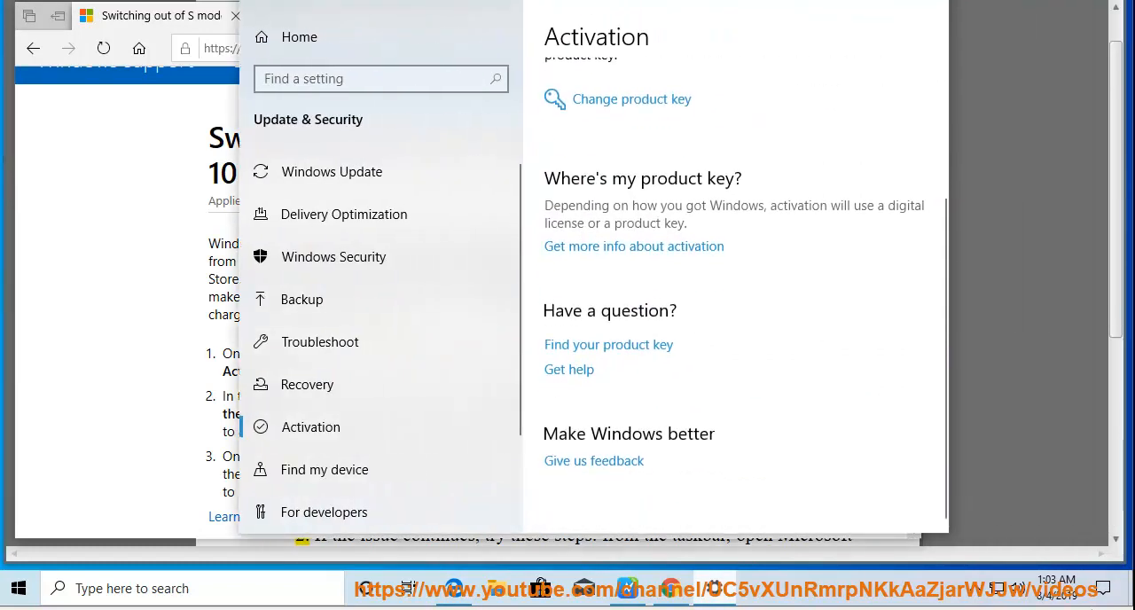
{"action": "scroll", "scroll_direction": "up", "scroll_amount": 3}
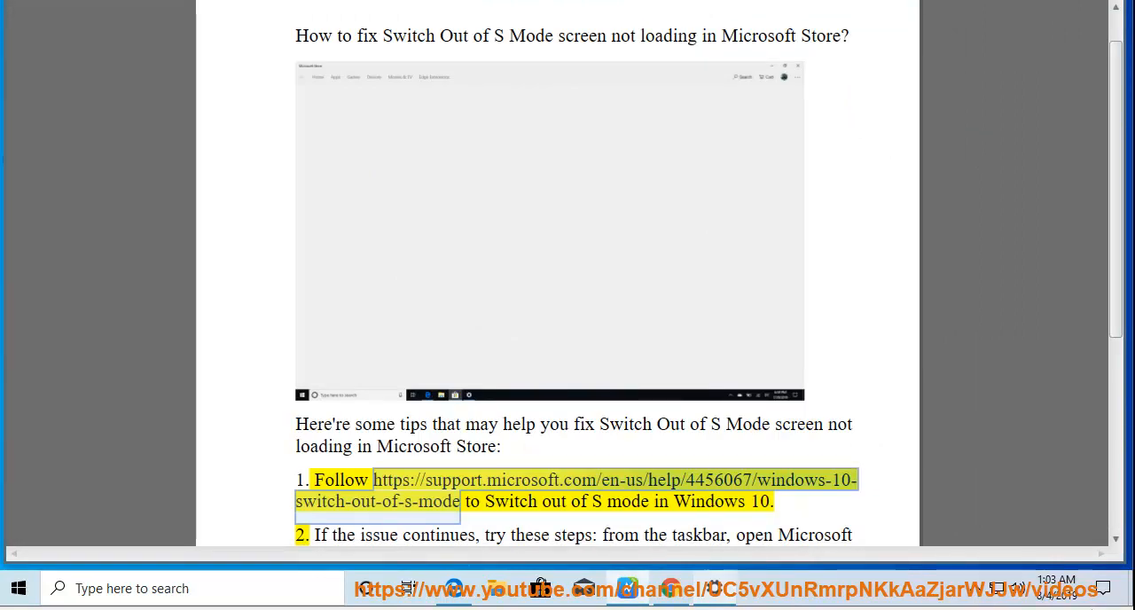
Move to the guide's second tip and launch Microsoft Store from the taskbar.
{"action": "left_click", "coordinate": [613, 479]}
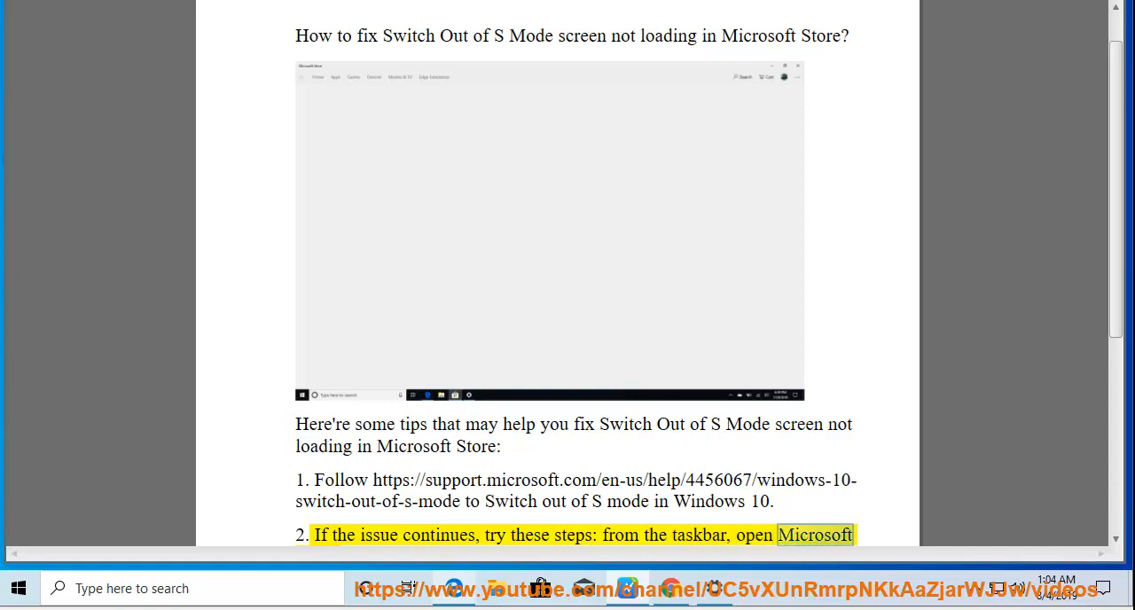
{"action": "scroll", "scroll_direction": "down", "scroll_amount": 3}
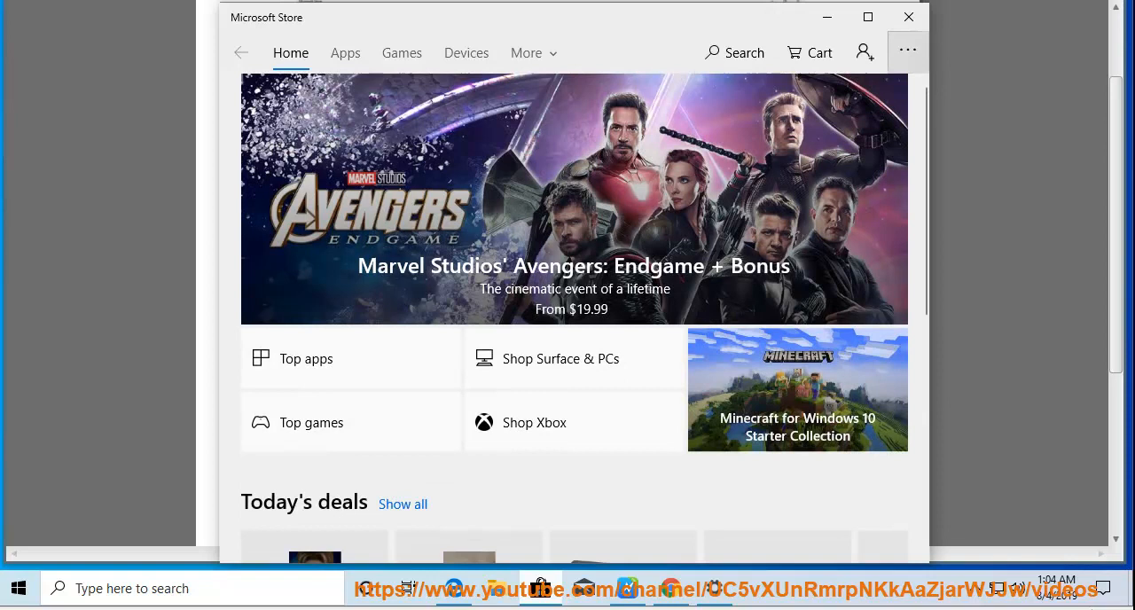
Show the Downloads and updates list in Microsoft Store and look through it.
{"action": "left_click", "coordinate": [908, 50]}
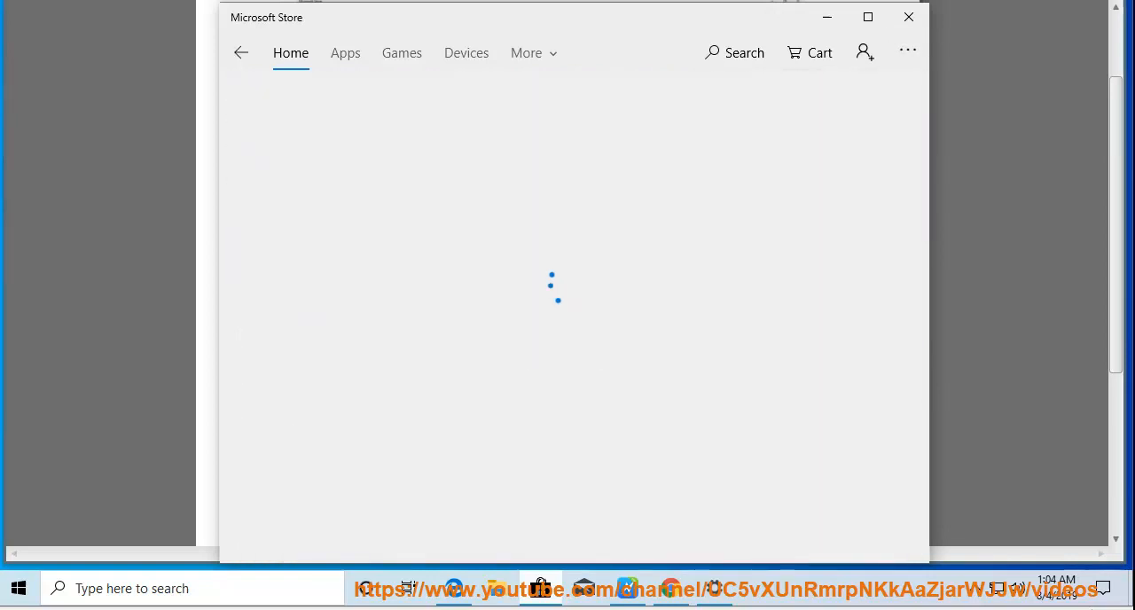
{"action": "scroll", "scroll_direction": "down", "scroll_amount": 3}
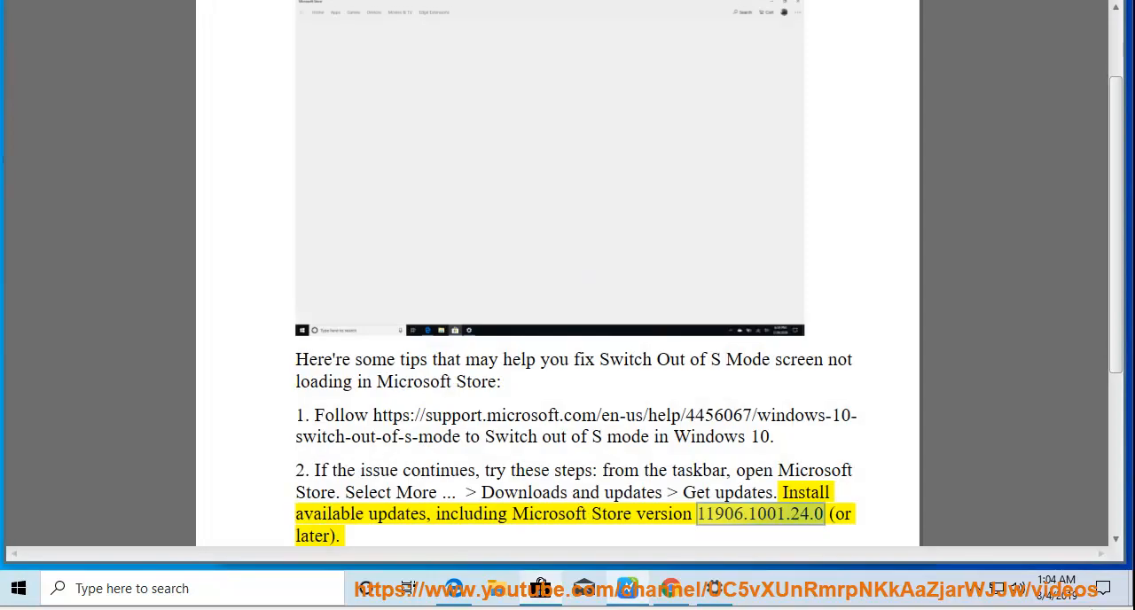
{"action": "scroll", "scroll_direction": "down", "scroll_amount": 3}
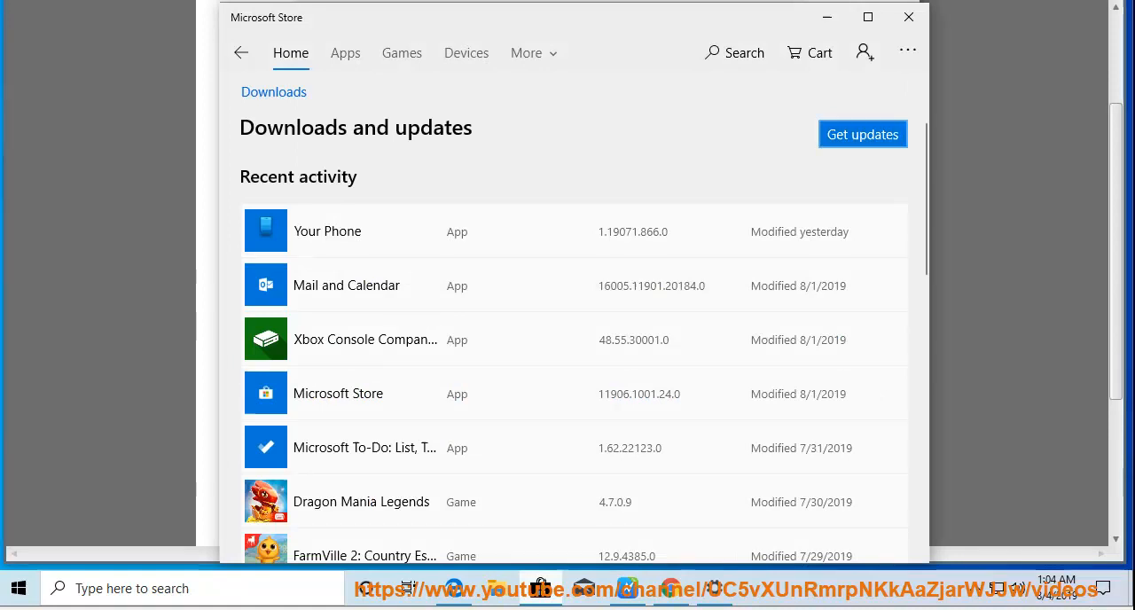
{"action": "scroll", "scroll_direction": "down", "scroll_amount": 3}
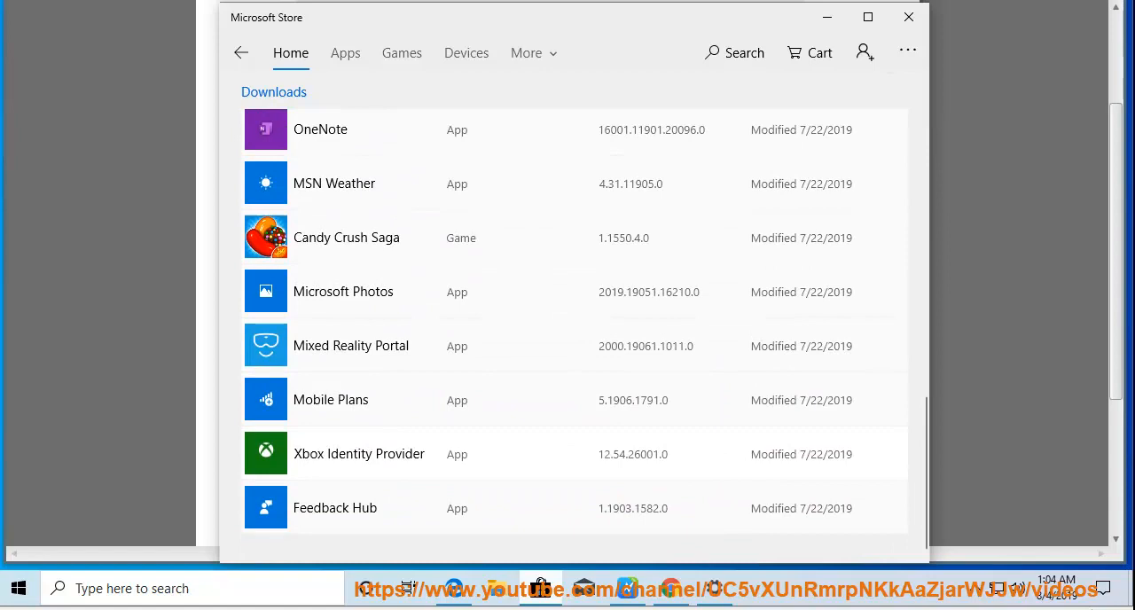
Start a check for available app updates with Get updates.
{"action": "left_click", "coordinate": [524, 54]}
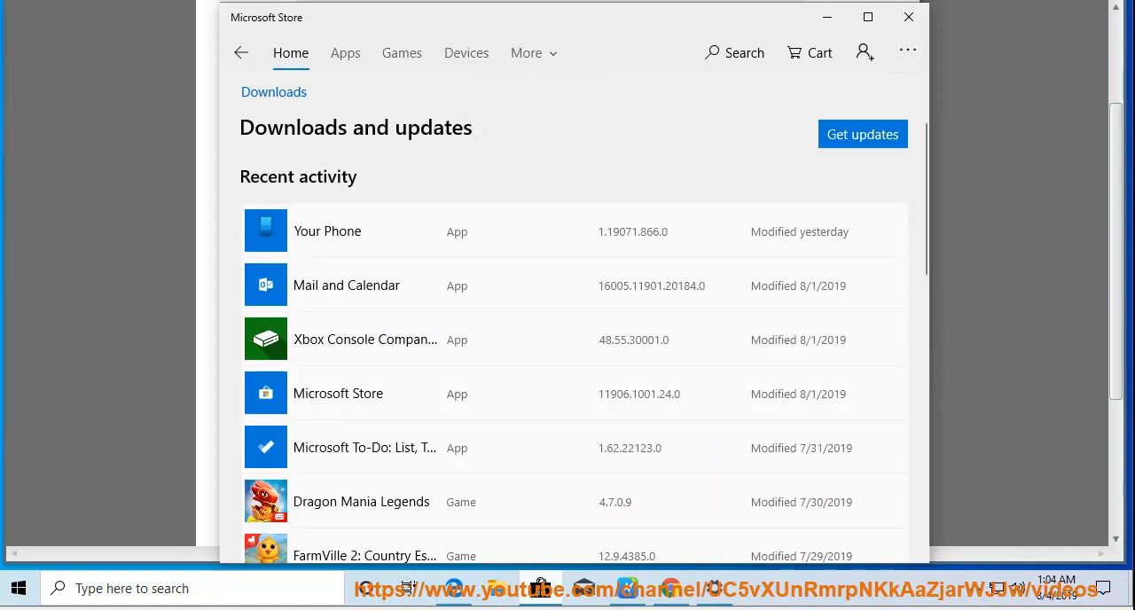
{"action": "left_click", "coordinate": [861, 134]}
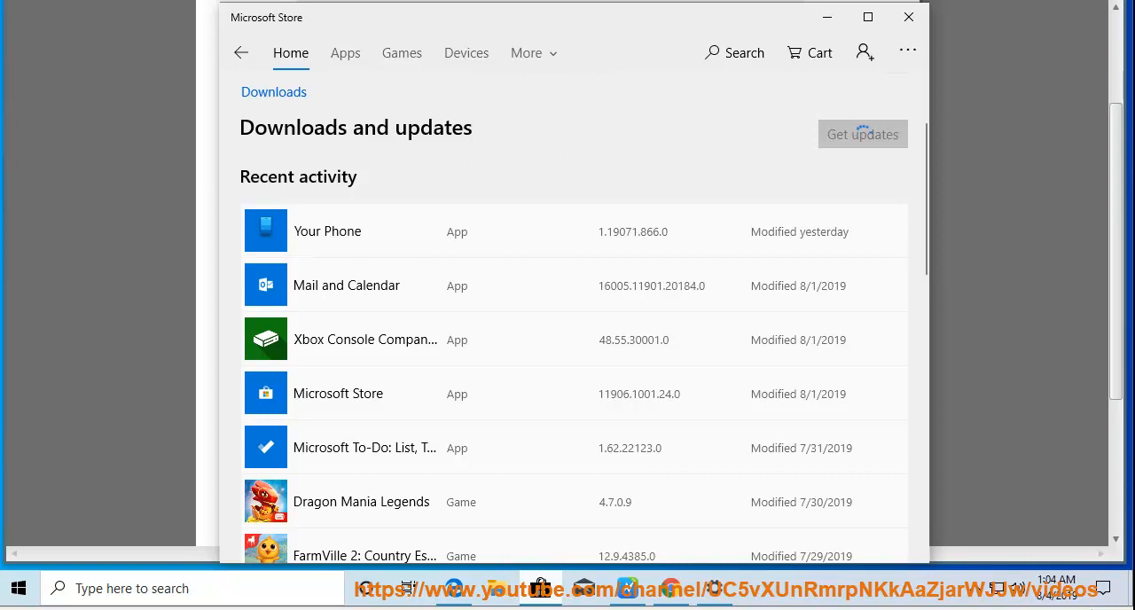